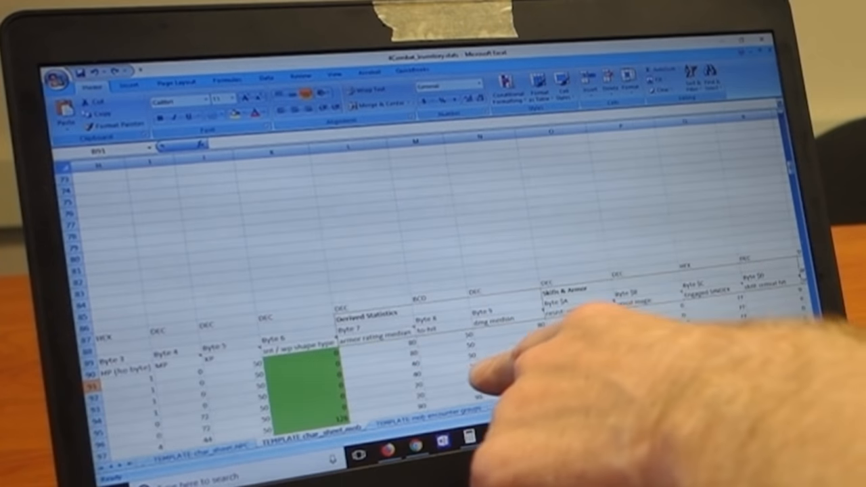
Scroll right across the MAP GENERATOR sheet's TILE DATA hex map.
scroll("right", 3)
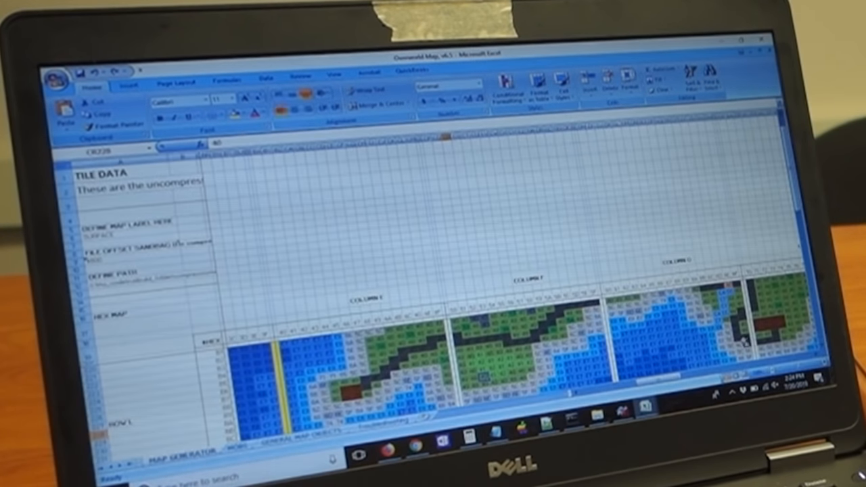
scroll("down", 3)
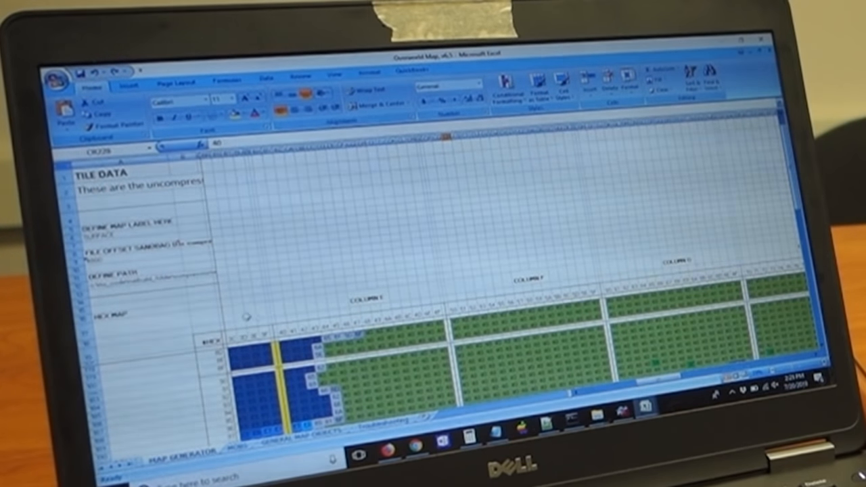
scroll("down", 3)
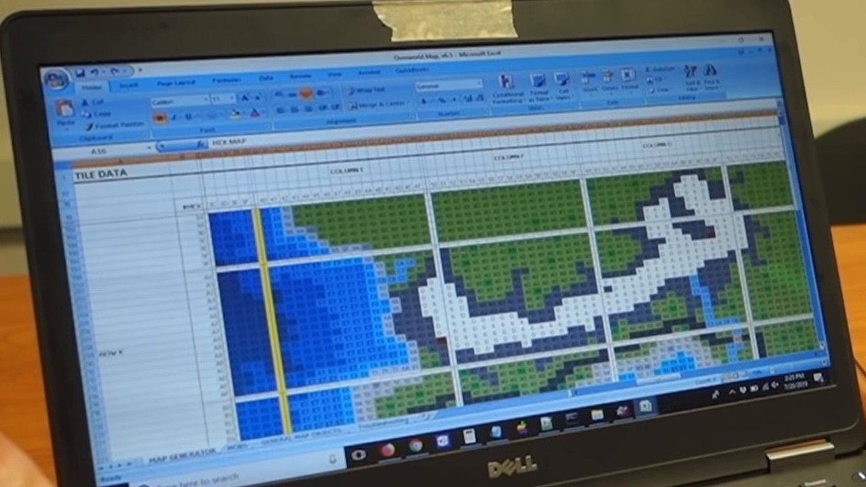
scroll("down", 3)
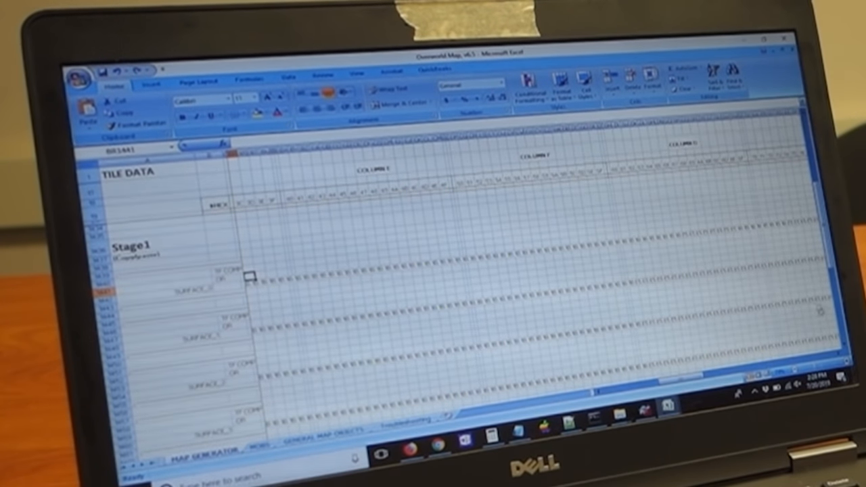
scroll("down", 3)
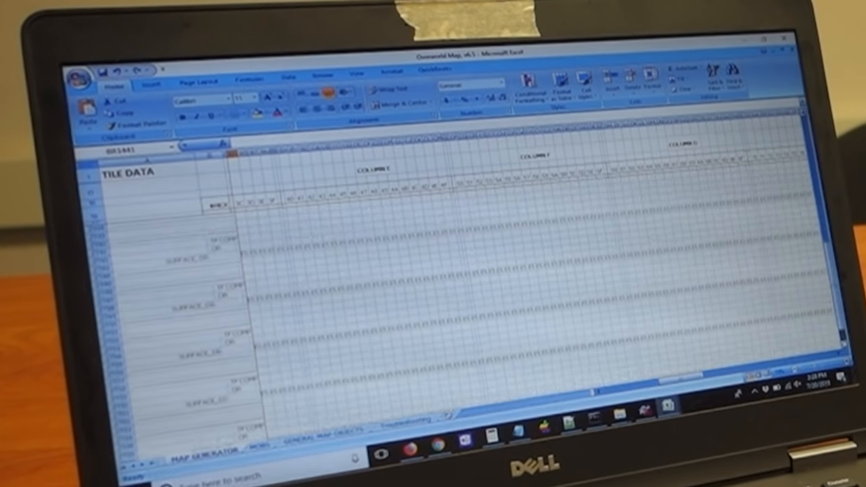
scroll("down", 3)
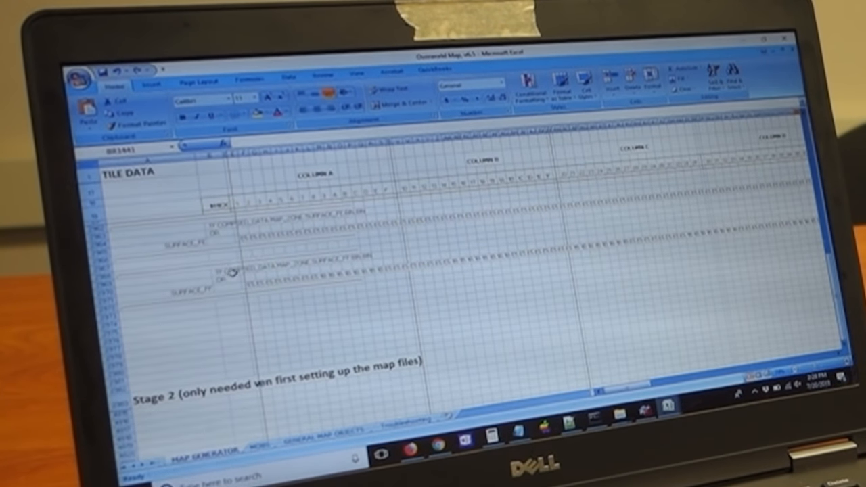
left_click(284, 276)
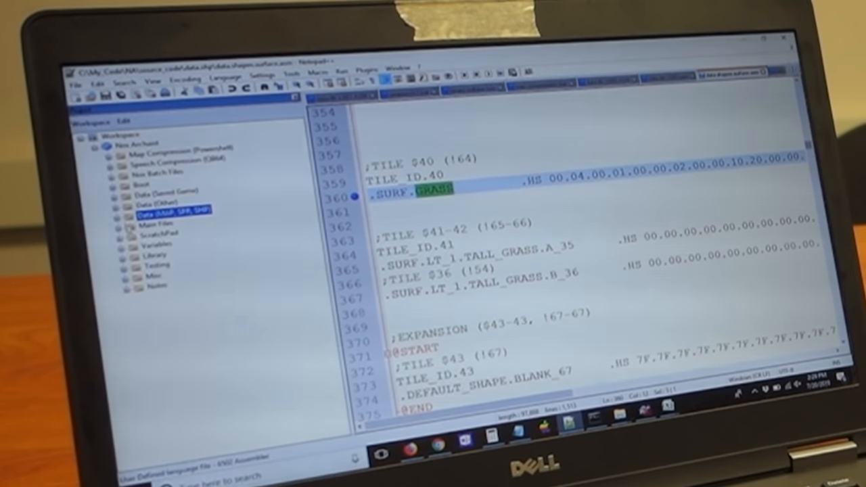
Select data.shapes.surface.asm in the Data (MAP, SPR, SHP) workspace folder.
left_click(133, 208)
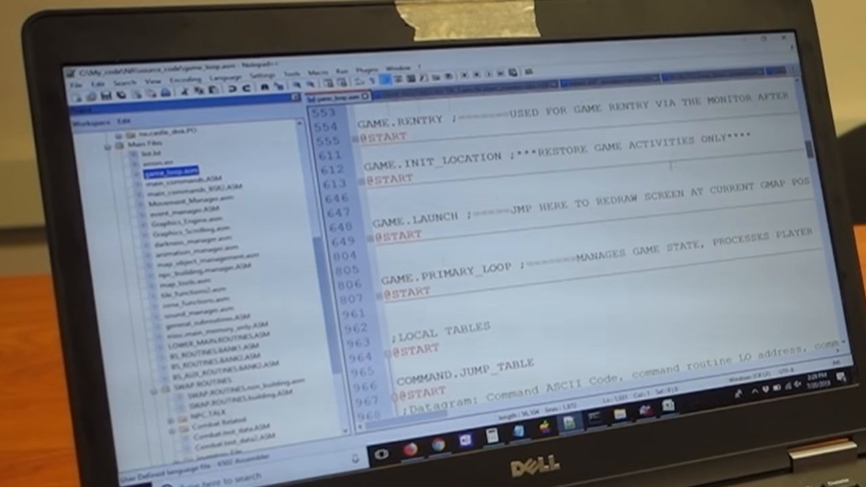
mouse_move(197, 198)
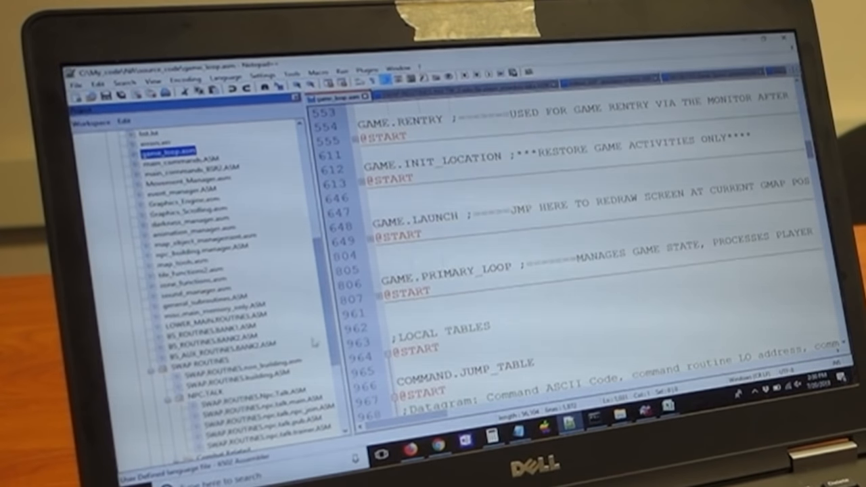
Scroll down through the workspace file list after opening game_loop.asm.
scroll("down", 3)
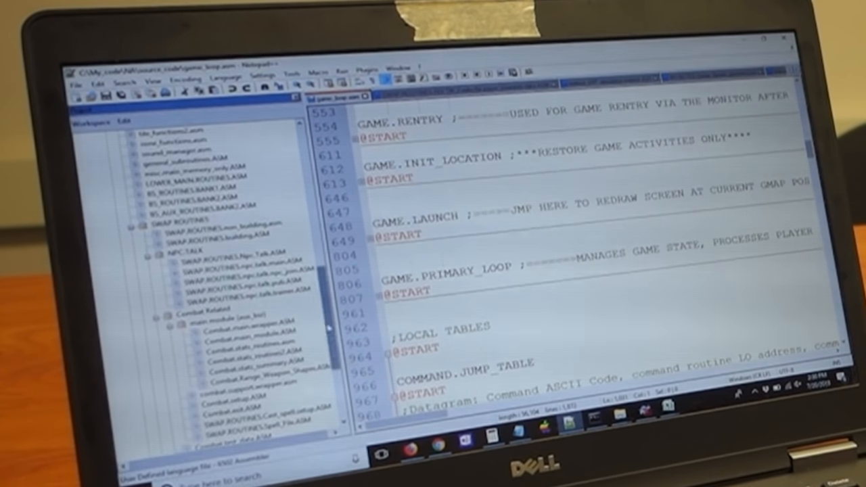
scroll("down", 3)
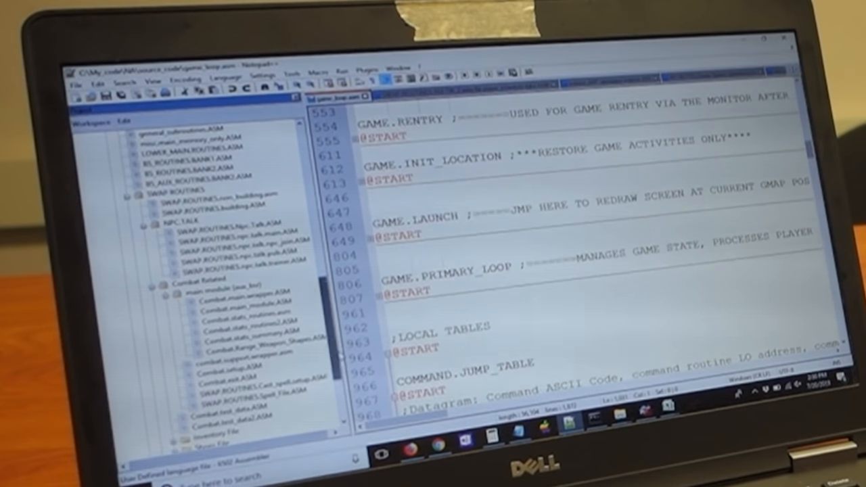
scroll("down", 3)
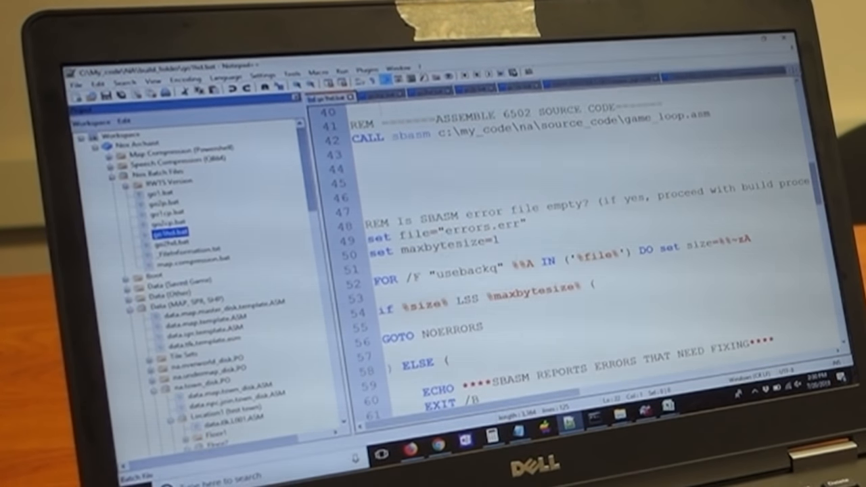
scroll("up", 3)
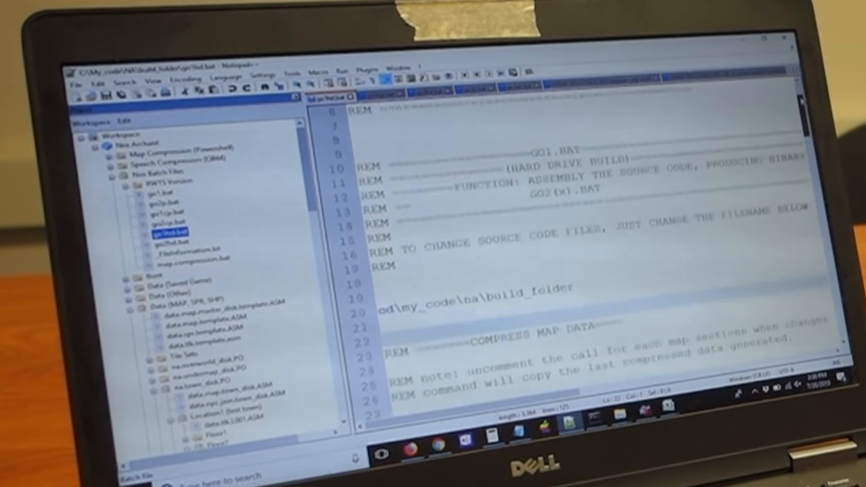
scroll("down", 3)
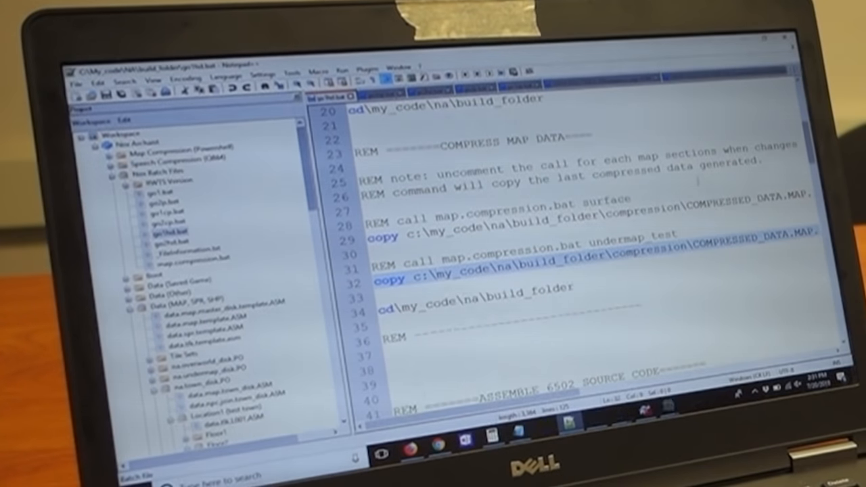
scroll("down", 3)
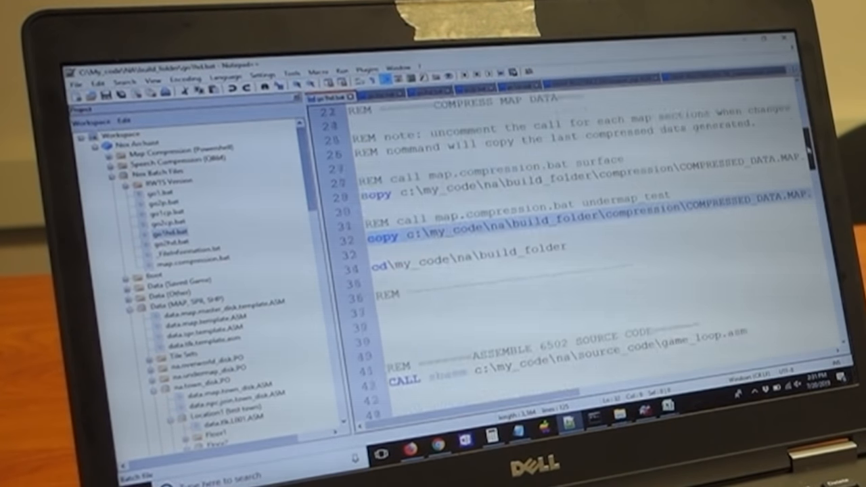
scroll("down", 3)
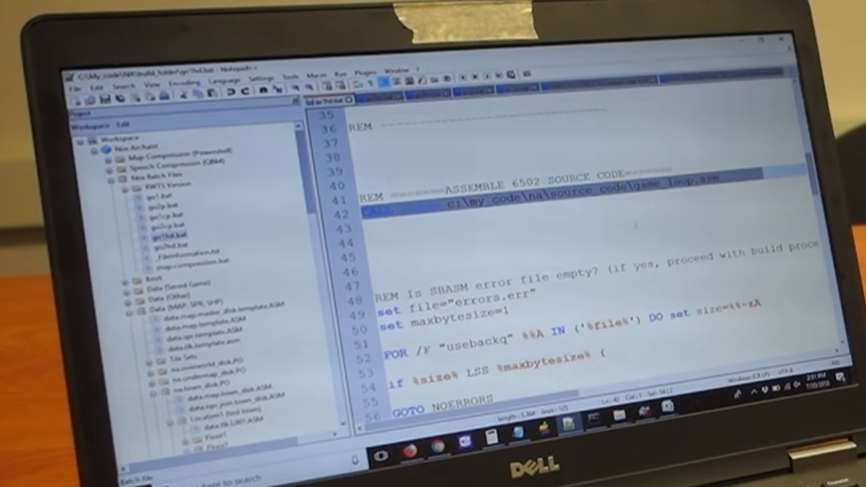
scroll("down", 3)
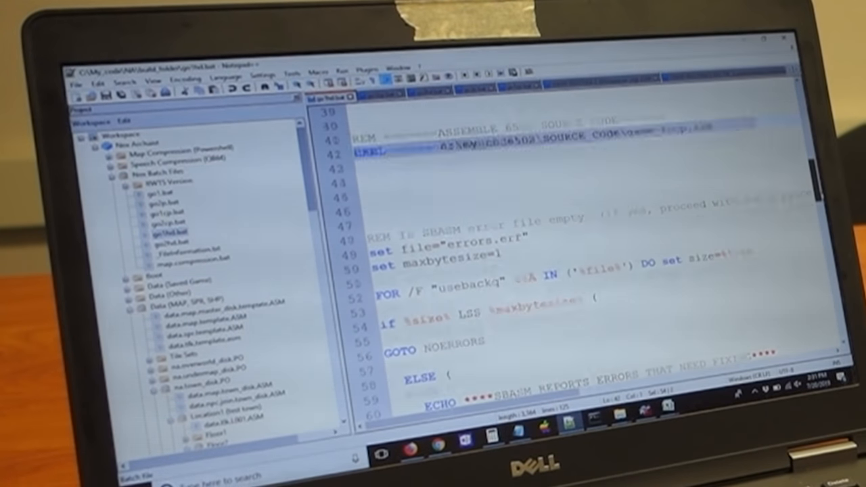
scroll("down", 3)
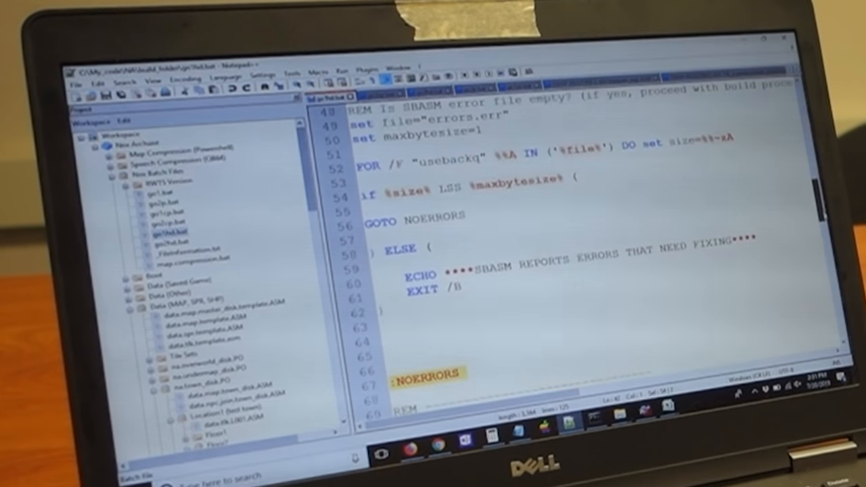
scroll("down", 3)
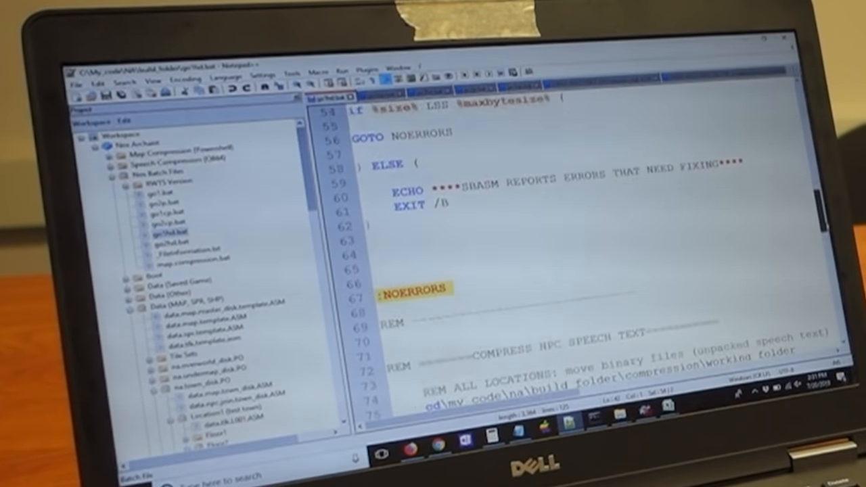
scroll("down", 3)
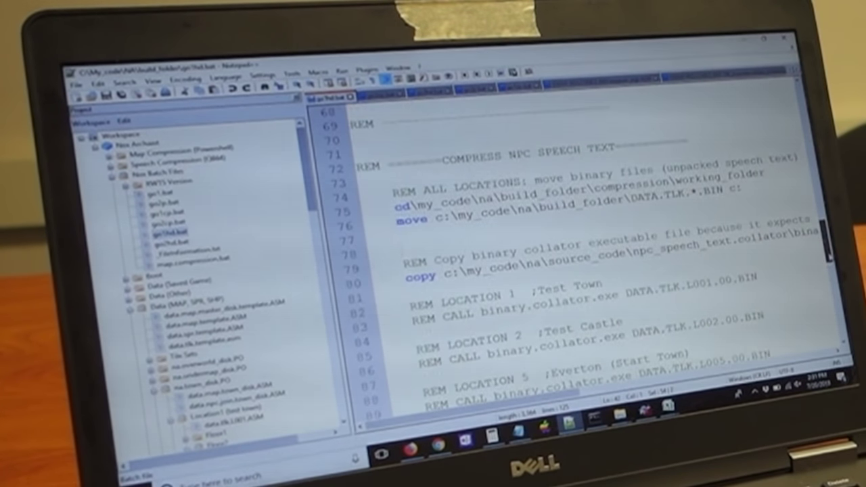
scroll("down", 3)
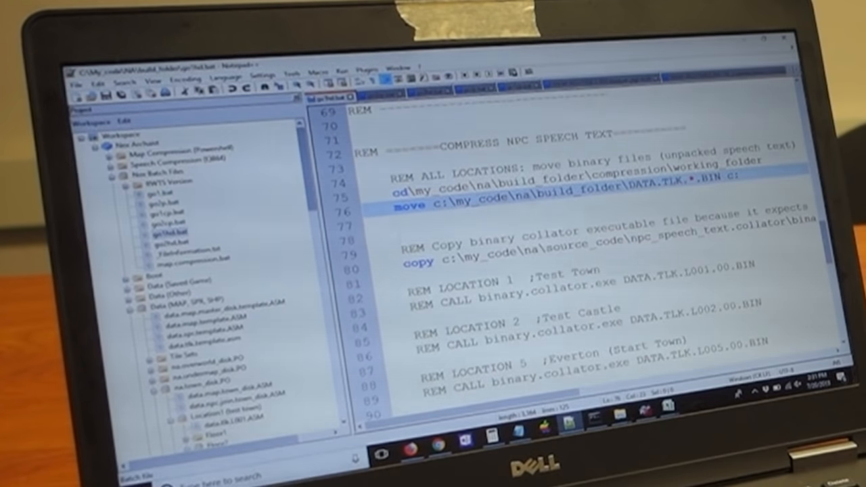
scroll("down", 3)
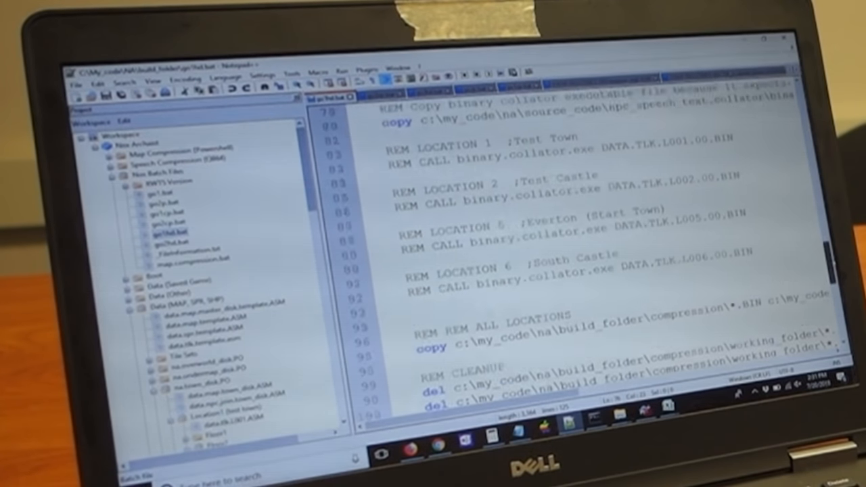
scroll("down", 3)
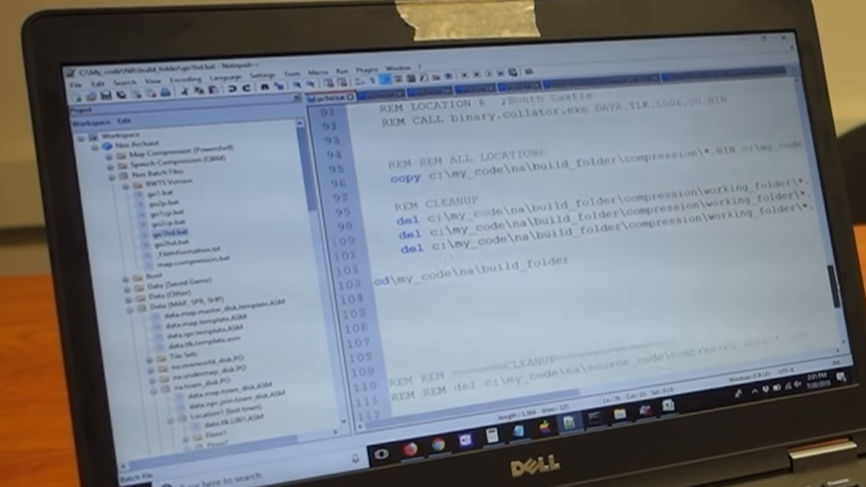
Read through the GO2B.BAT script down to its CLEANUP block.
scroll("down", 3)
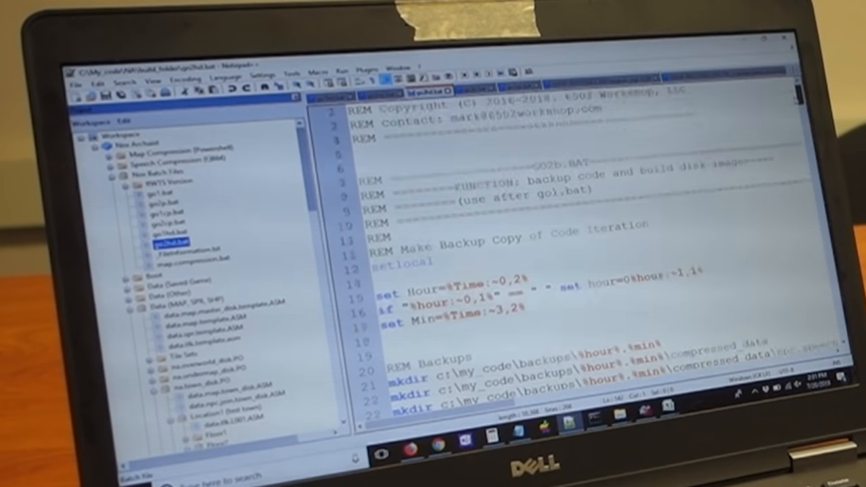
scroll("down", 3)
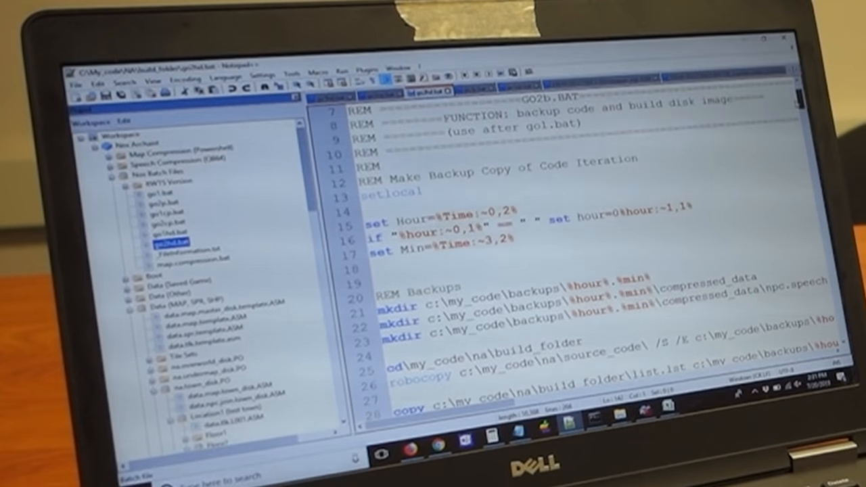
scroll("down", 3)
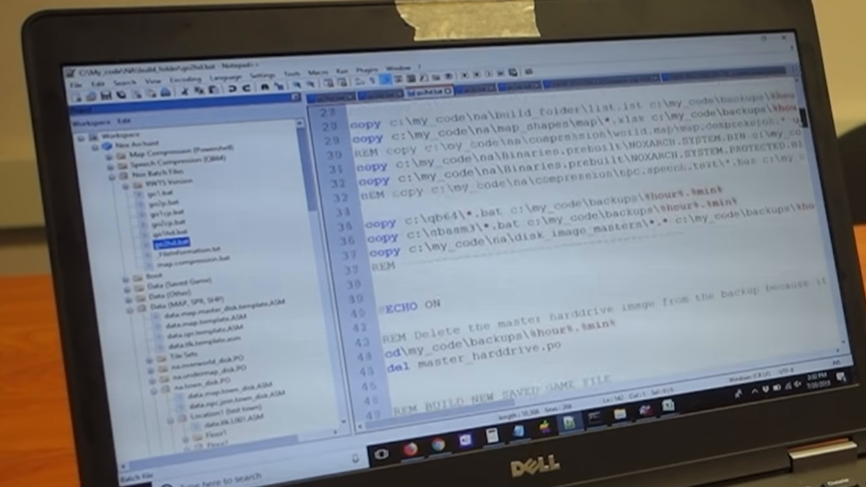
scroll("down", 3)
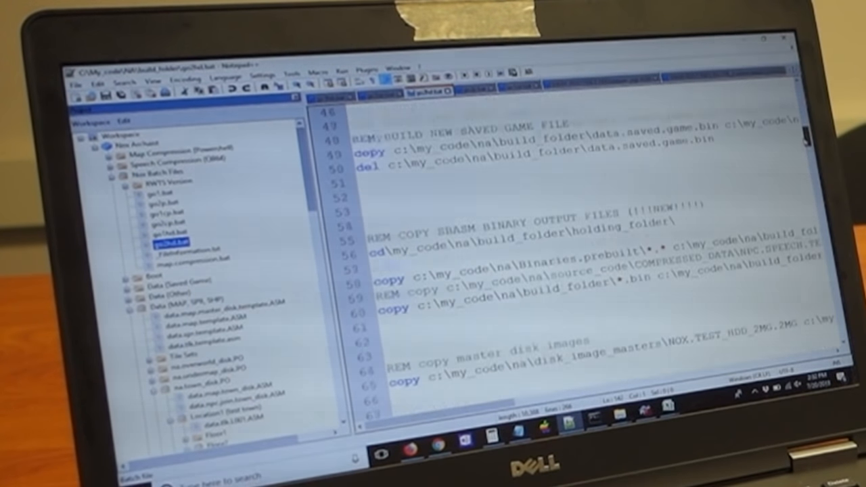
scroll("down", 3)
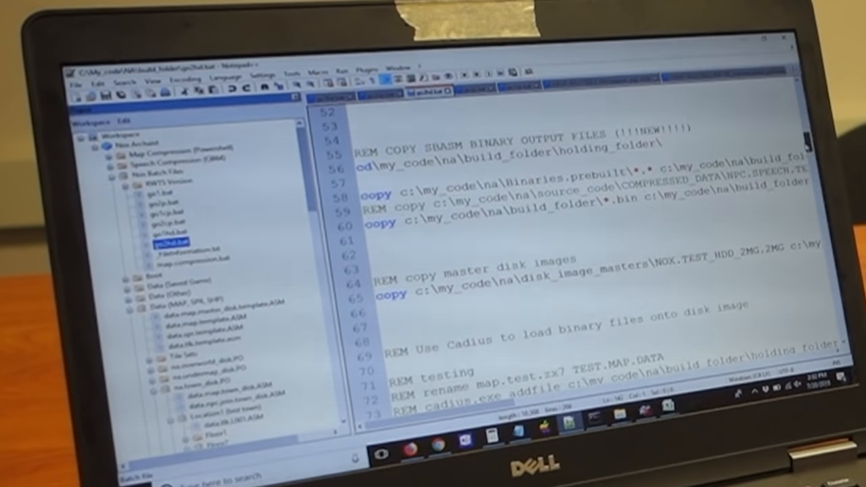
scroll("down", 3)
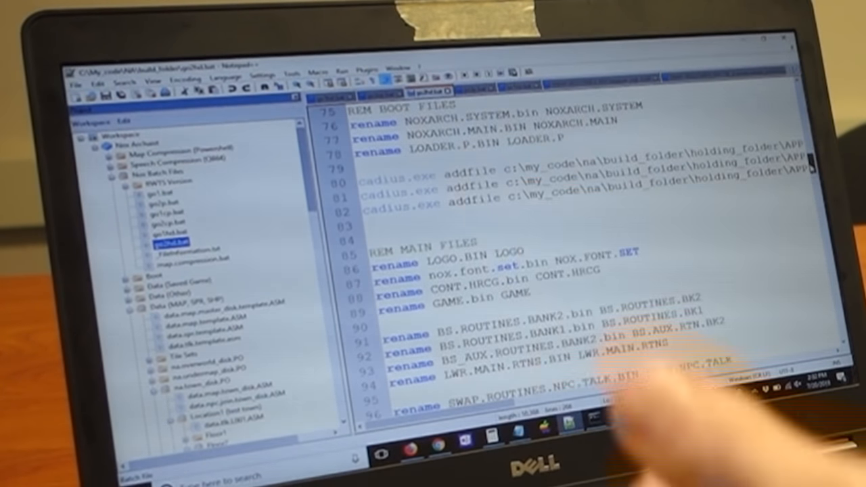
scroll("down", 3)
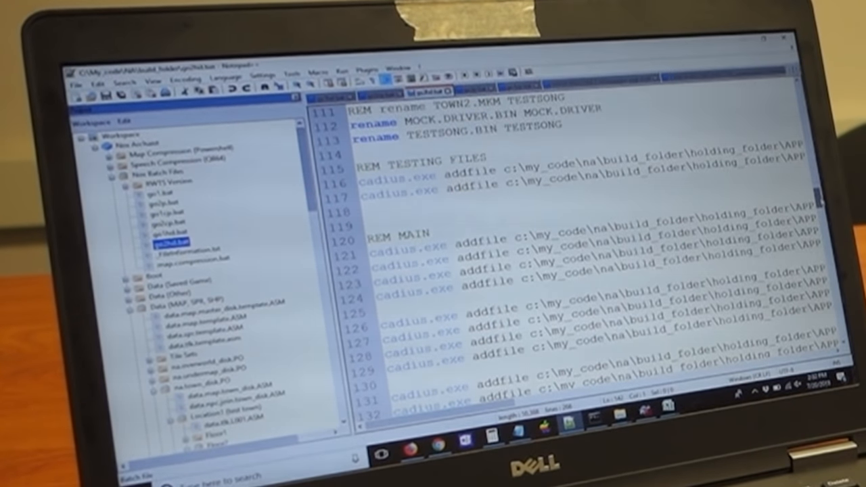
scroll("down", 3)
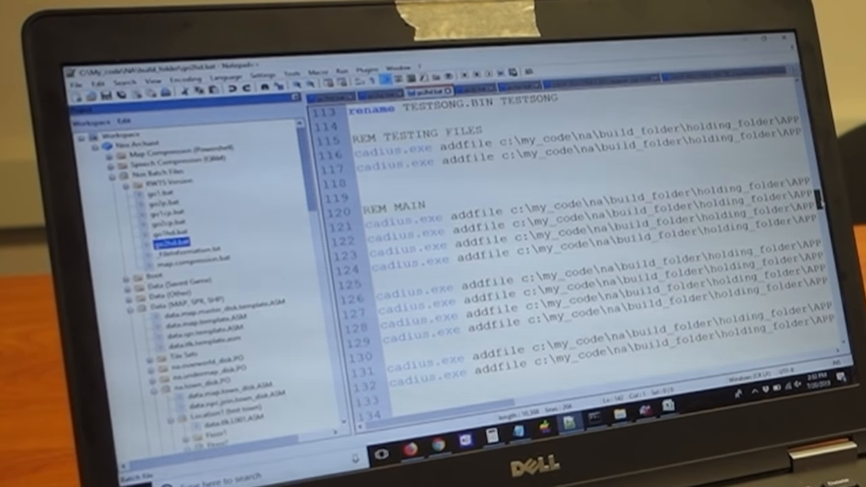
scroll("down", 3)
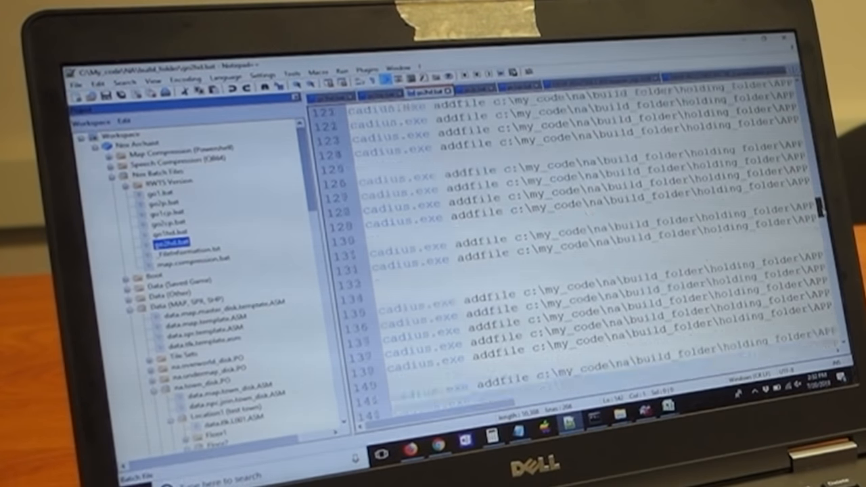
scroll("down", 3)
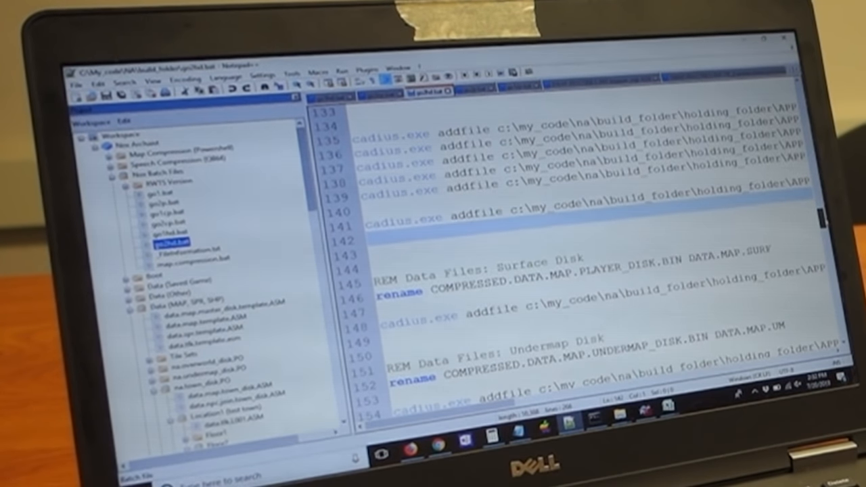
scroll("down", 3)
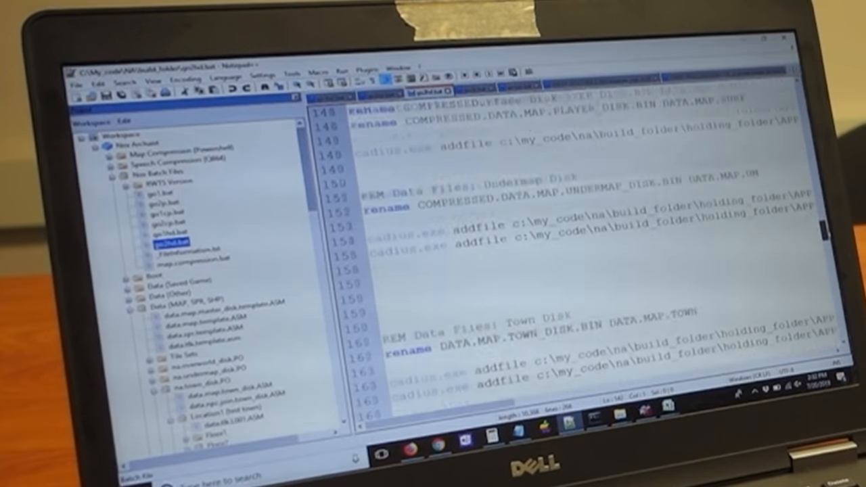
scroll("down", 3)
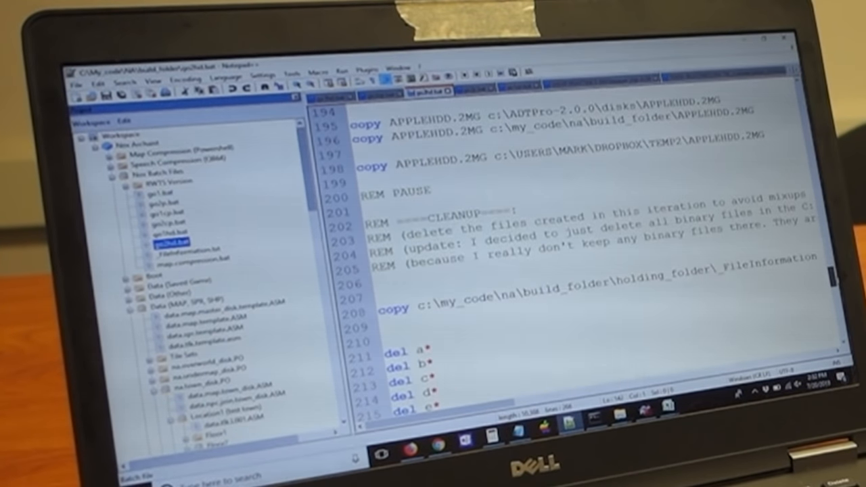
scroll("up", 3)
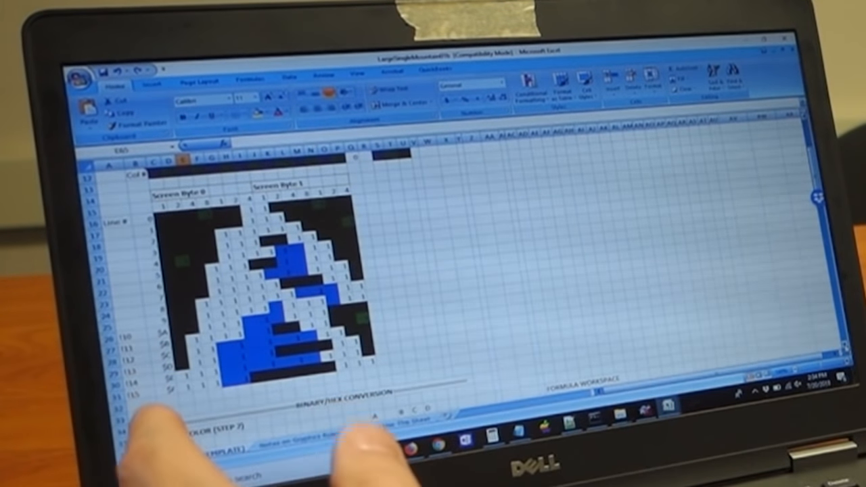
Scroll LargeSingleMountainTile down to SHAPE TABLE DATA, then bring up the Cow workbook.
scroll("down", 3)
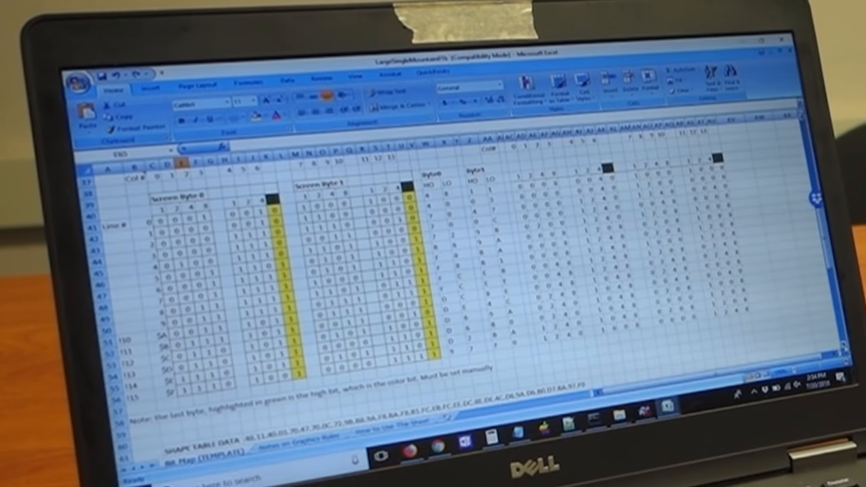
scroll("down", 3)
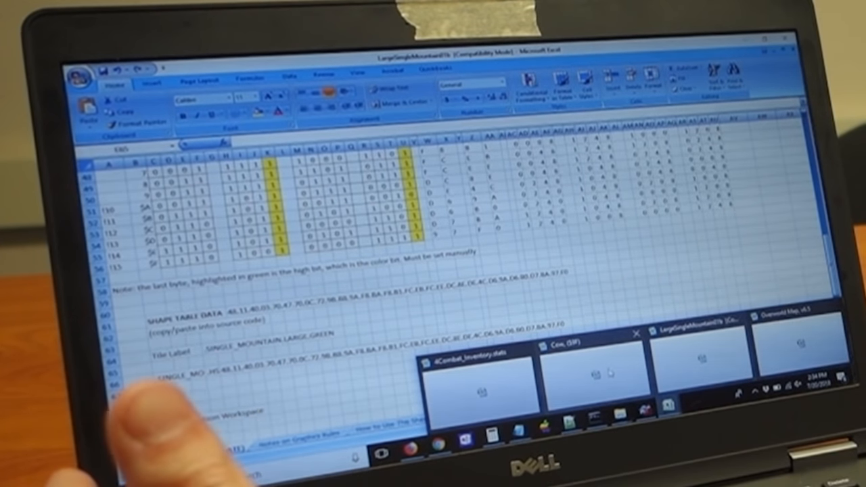
left_click(593, 356)
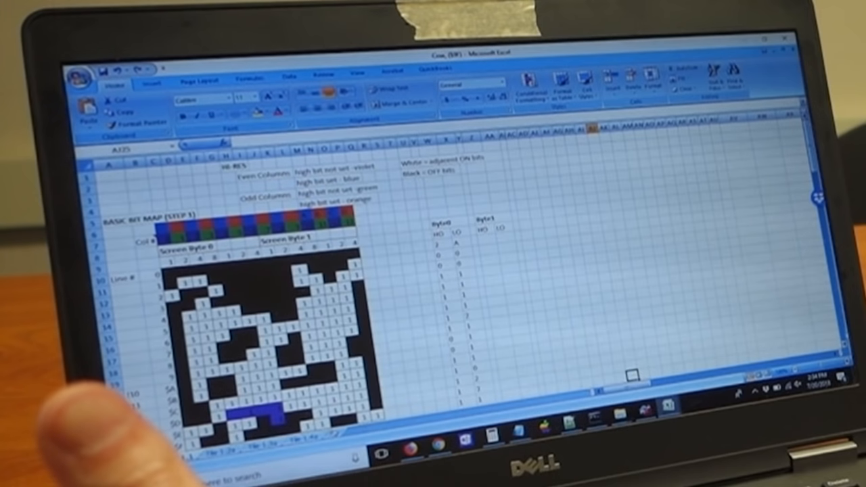
scroll("down", 3)
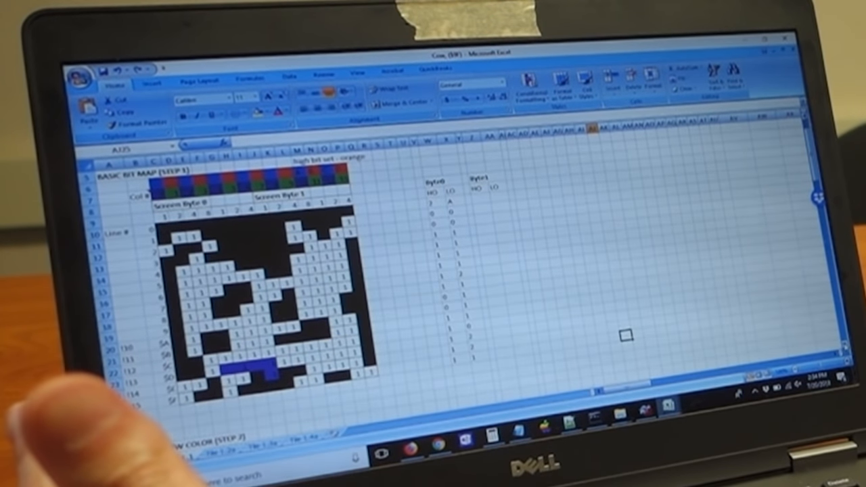
scroll("down", 3)
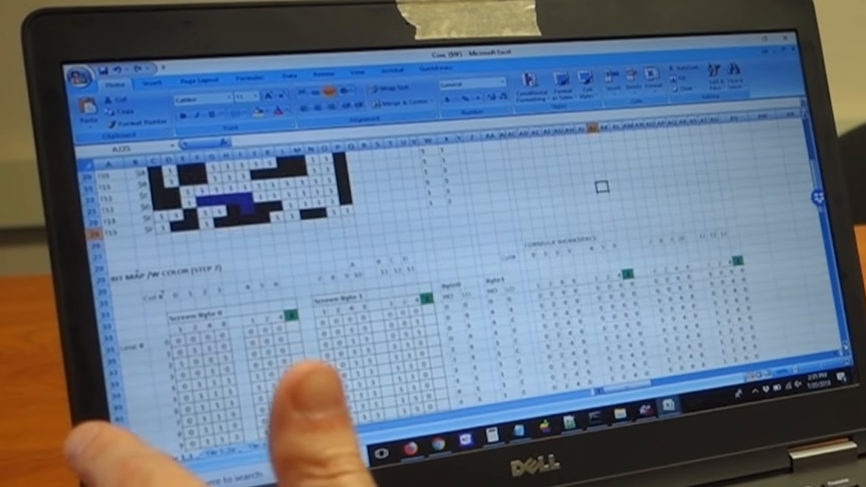
scroll("down", 3)
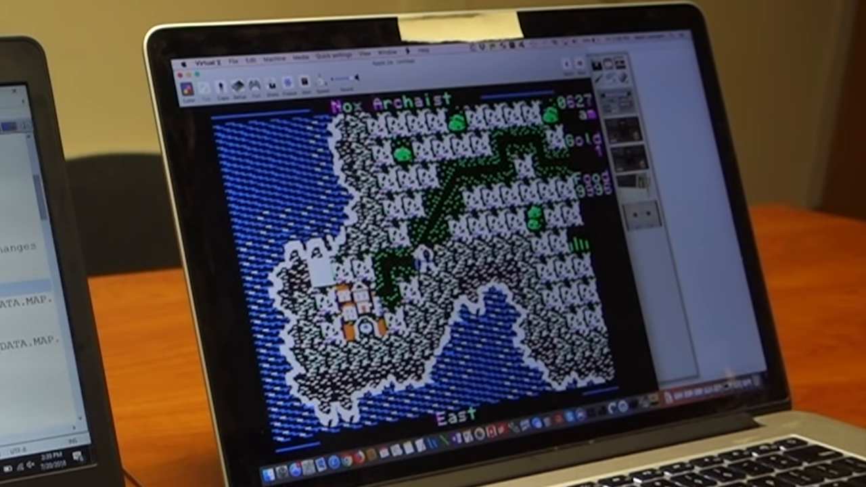
Walk the party east, then south, deeper into the mountainous overworld.
key("Up")
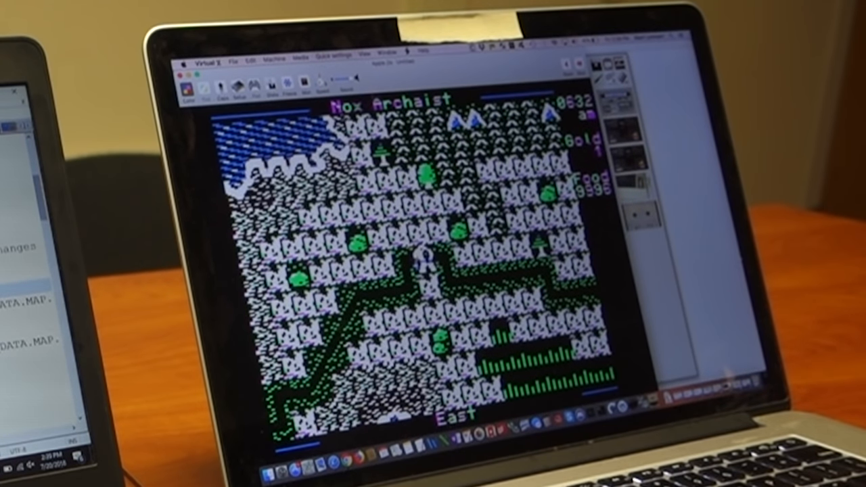
key("Down")
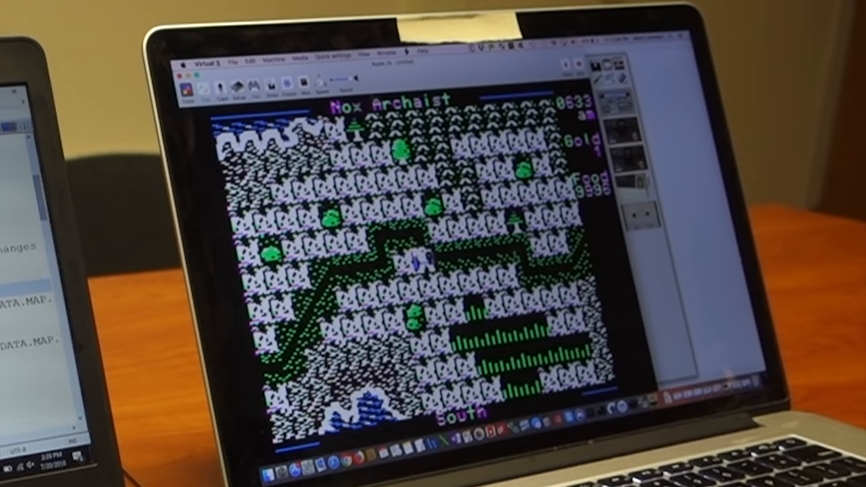